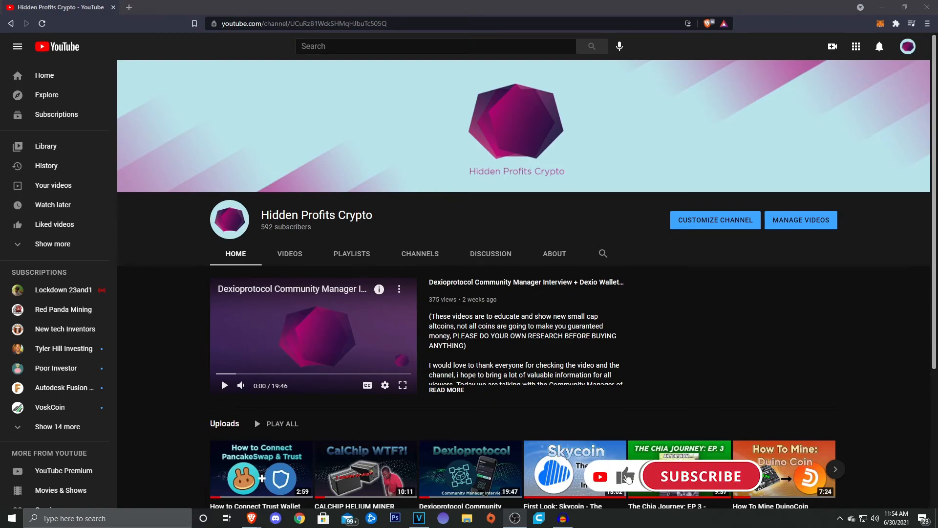
click(701, 476)
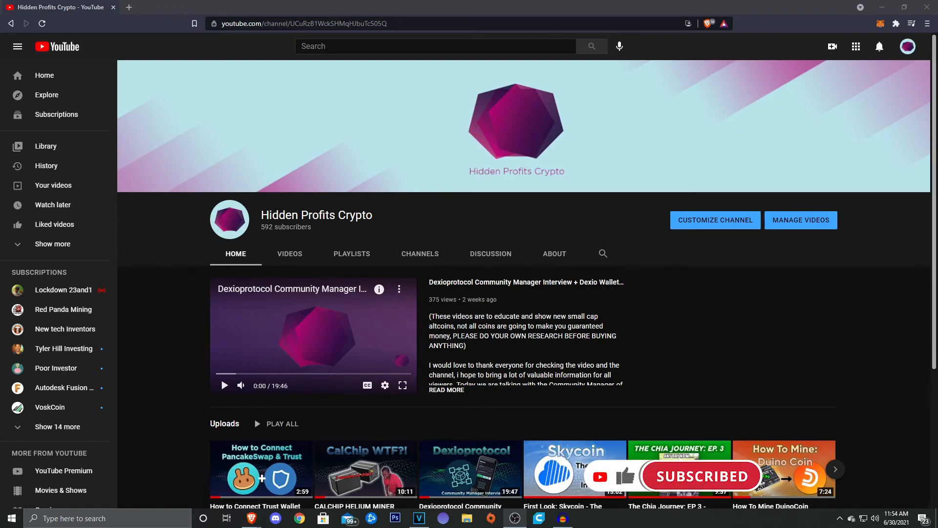